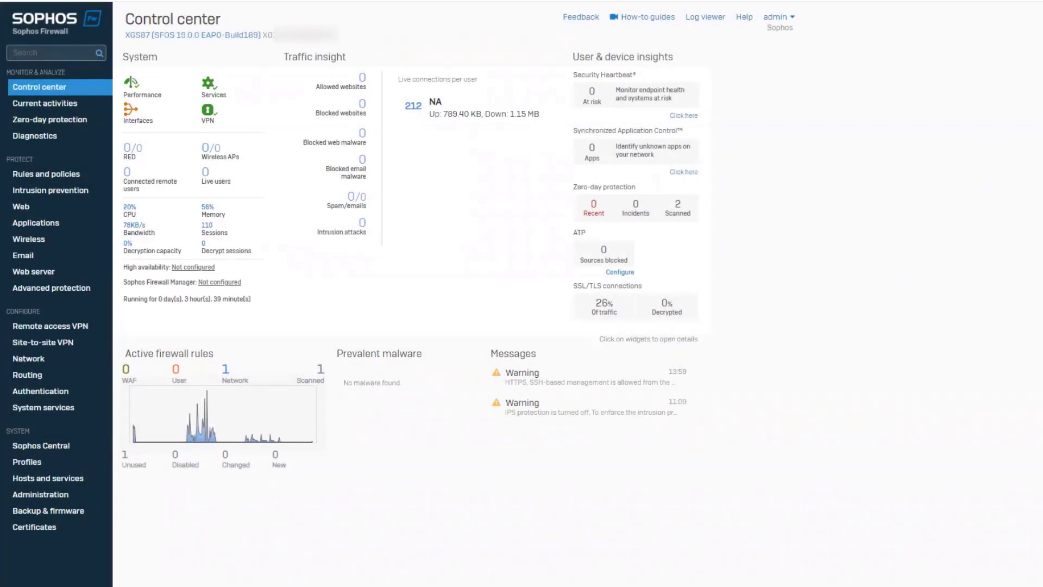
# - Show the SD-WAN routes page under Routing, with empty IPv4 and IPv6 route lists
pyautogui.click(27, 375)
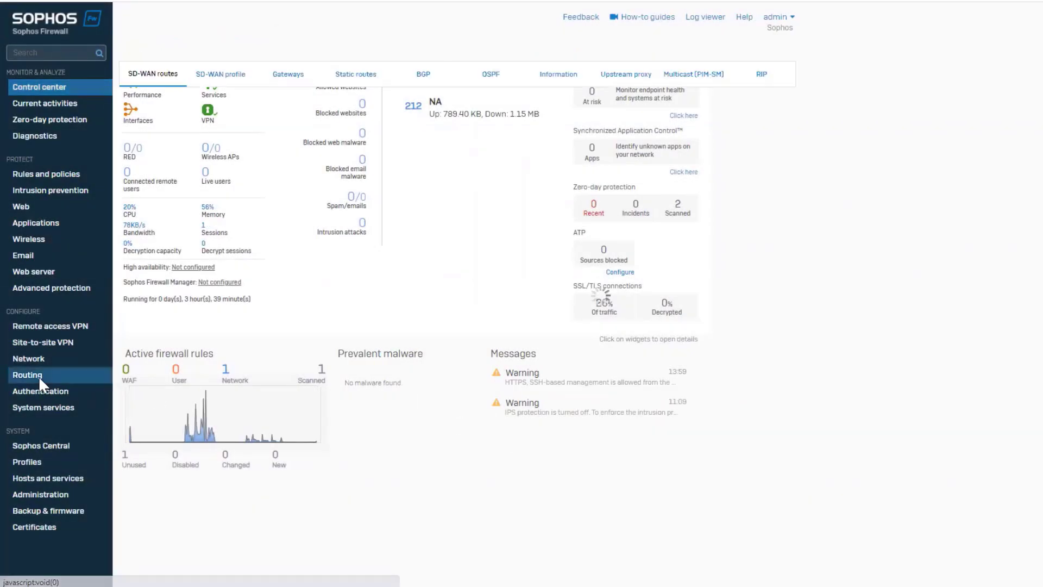
pyautogui.click(27, 374)
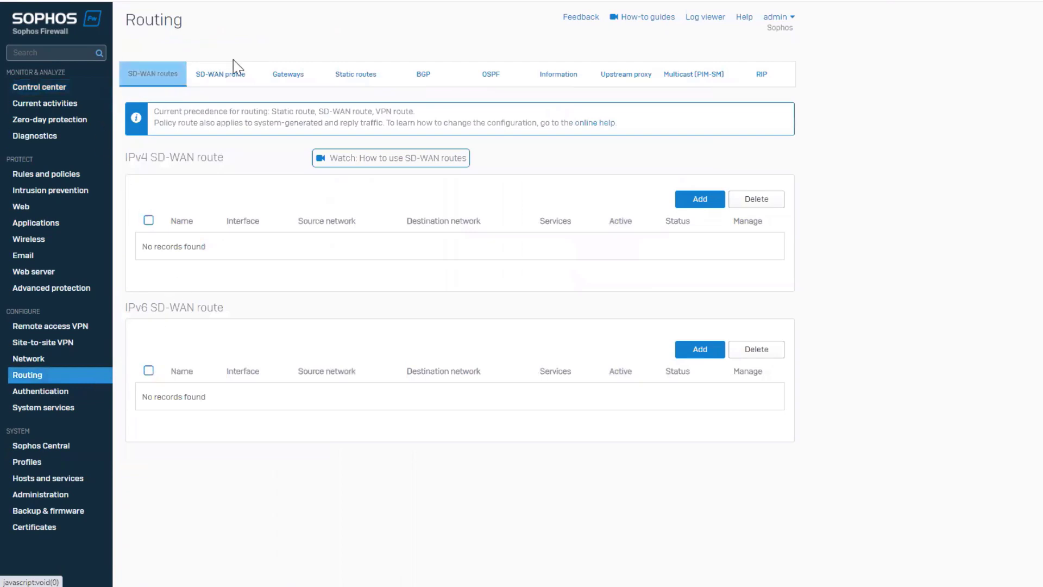
# - Add an IPv4 SD-WAN route named demoSD-WAN, trying Primary and Backup gateways before keeping SD-WAN profile link selection
pyautogui.click(699, 199)
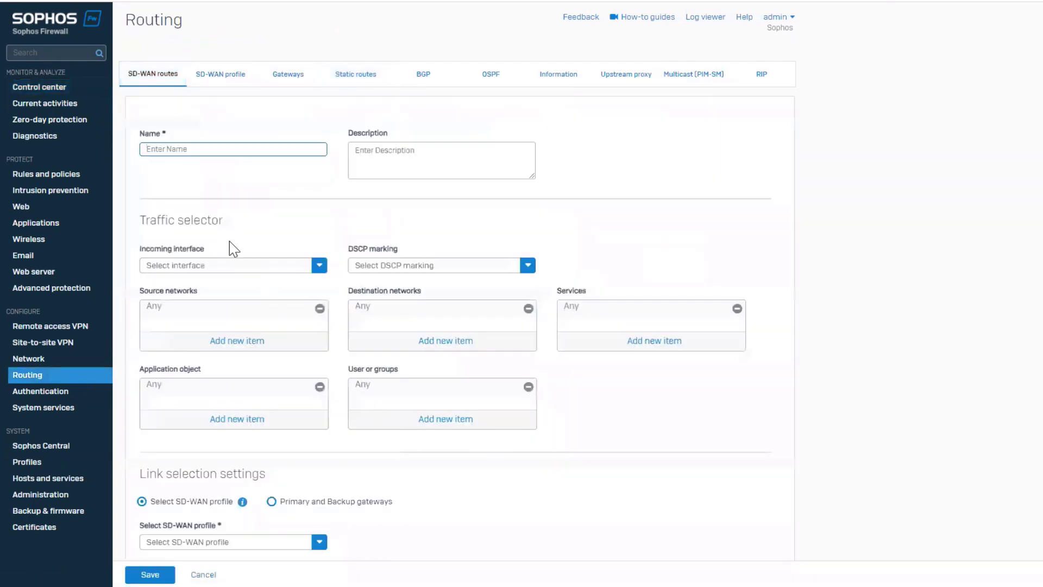
pyautogui.write('demoSD-WAN')
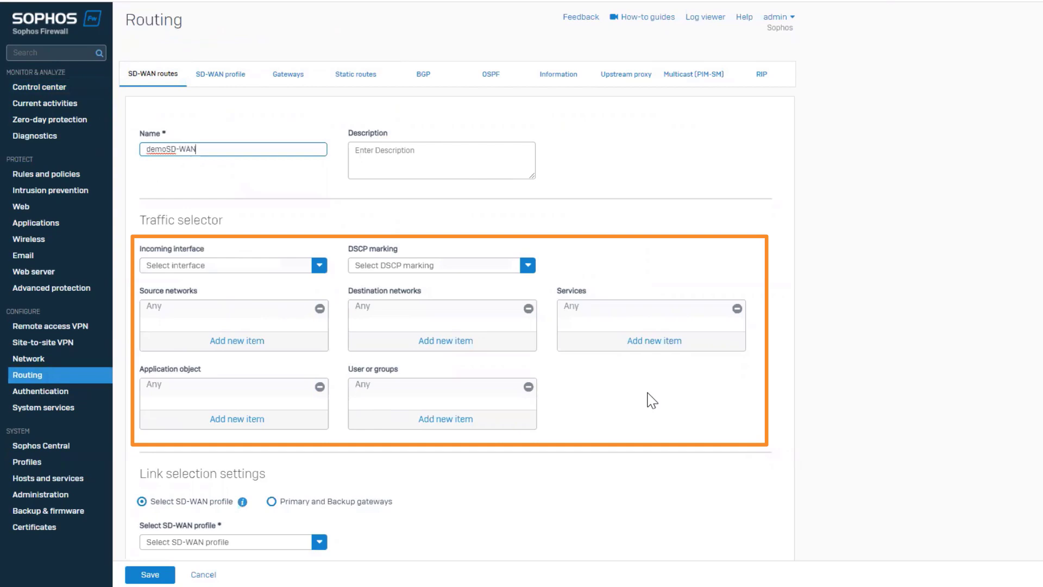
pyautogui.scroll(-3)
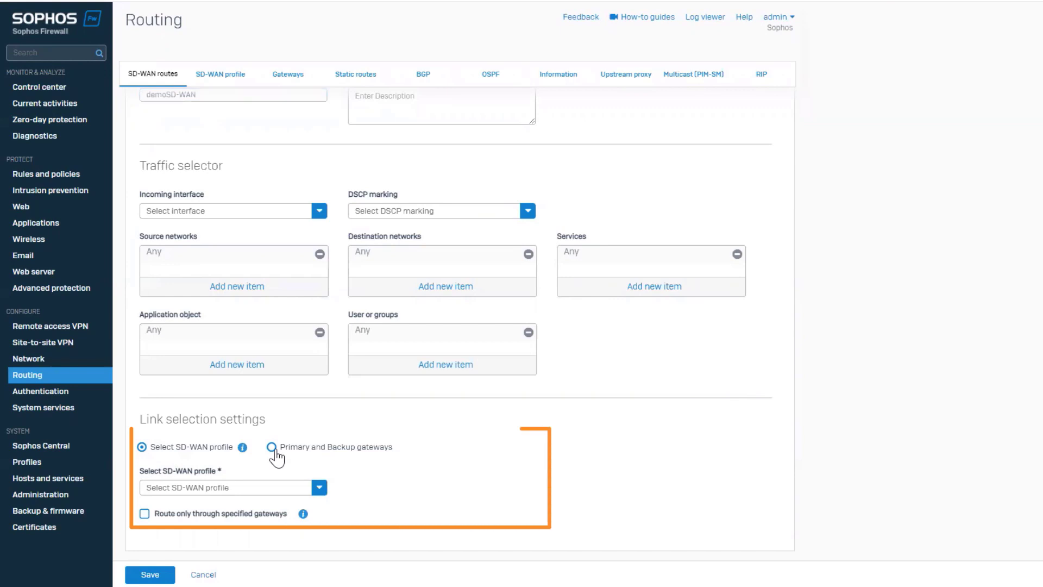
pyautogui.click(272, 446)
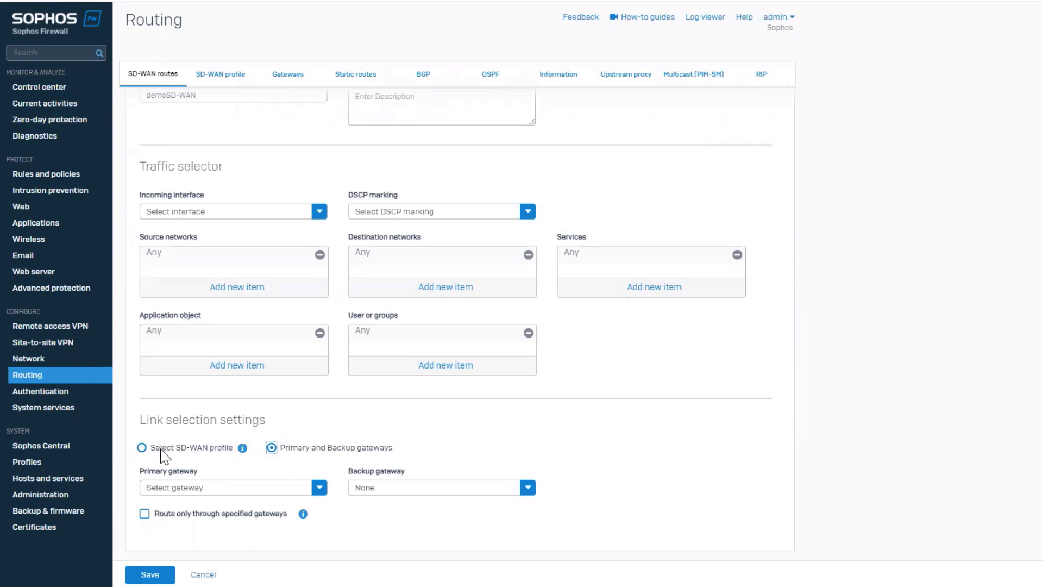
pyautogui.click(141, 446)
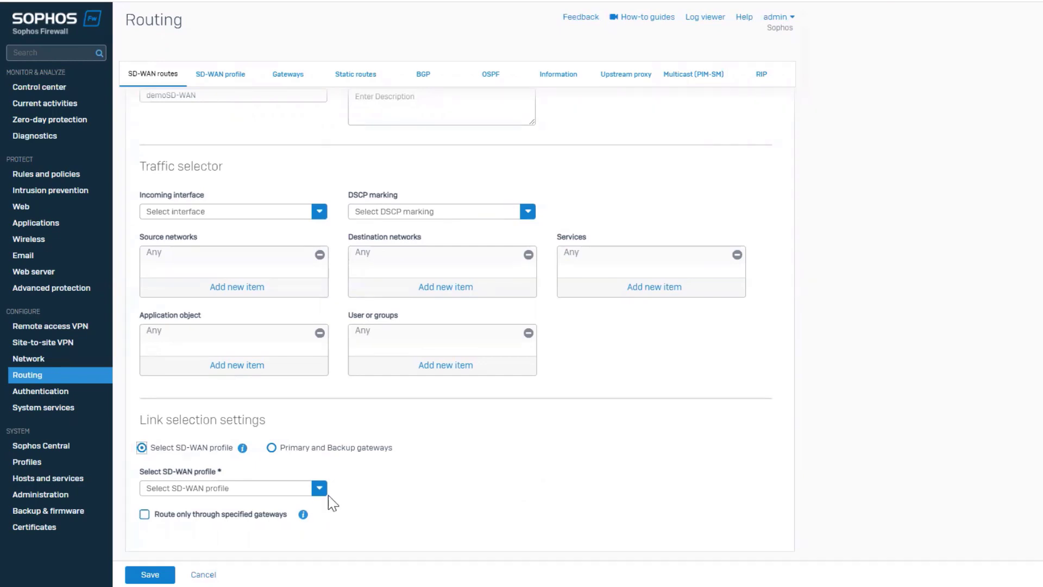
# - Add a new SD-WAN profile SDWANDEMO with ISP-1__MPLS and ISP-2__Public Internet gateways assigned
pyautogui.click(318, 488)
pyautogui.write('SDWAN_DEMO')
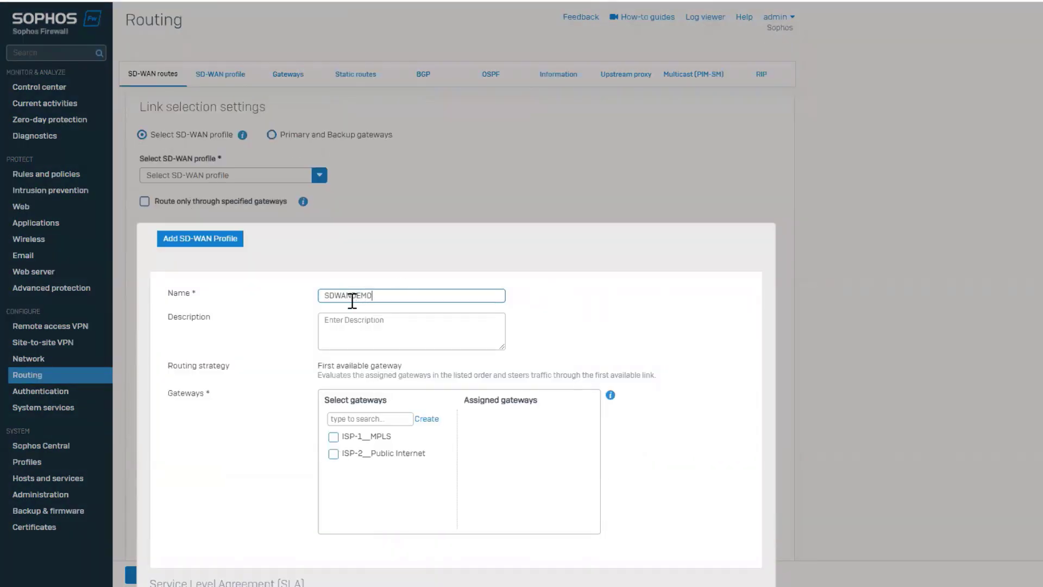
pyautogui.scroll(-3)
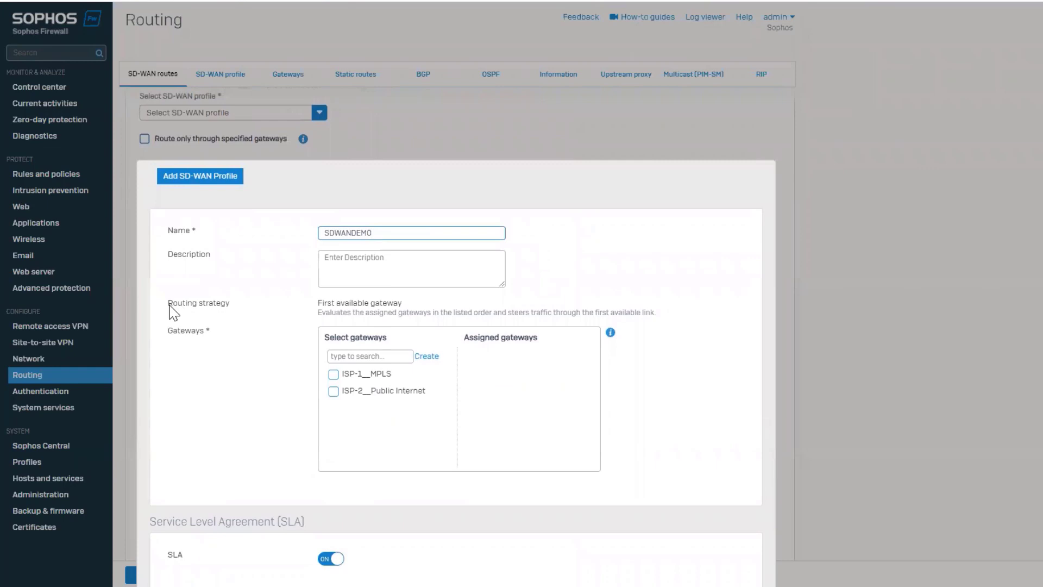
pyautogui.scroll(-3)
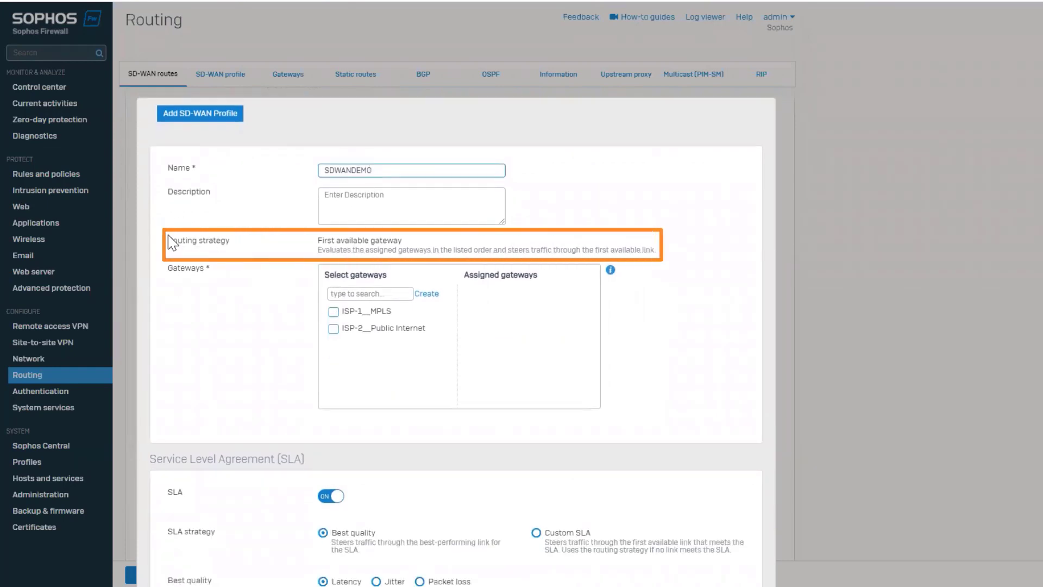
pyautogui.moveTo(369, 250)
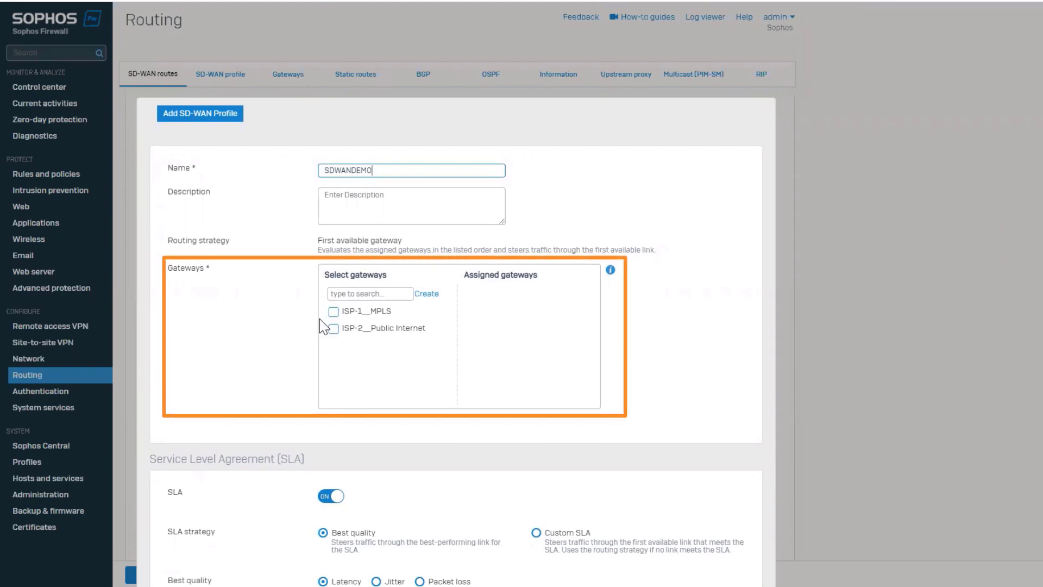
pyautogui.click(333, 328)
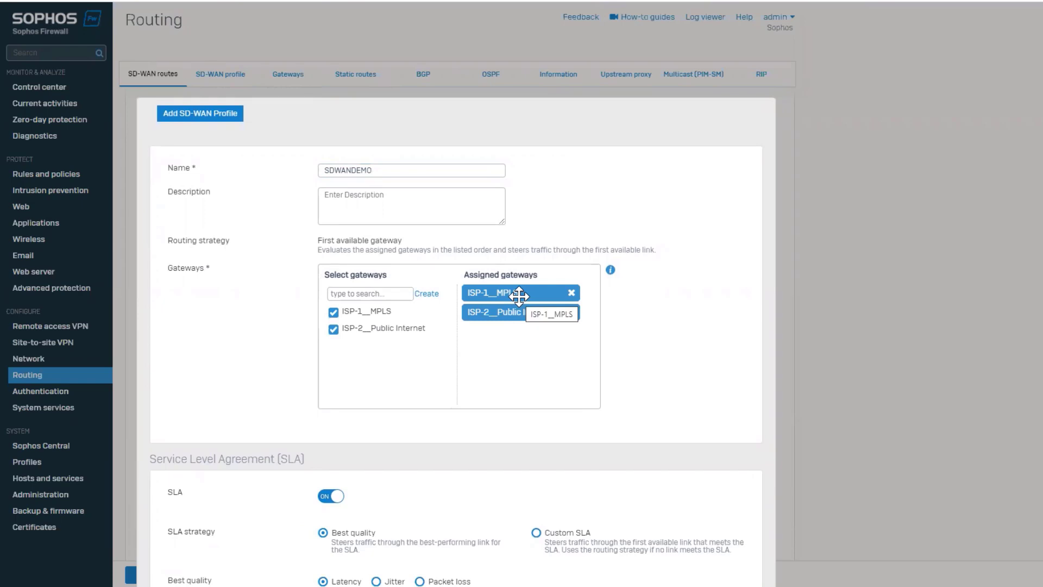
# - Reorder assigned gateways so ISP-2__Public Internet comes before ISP-1__MPLS, then reach the SLA section
pyautogui.moveTo(520, 292); pyautogui.dragTo(521, 311)
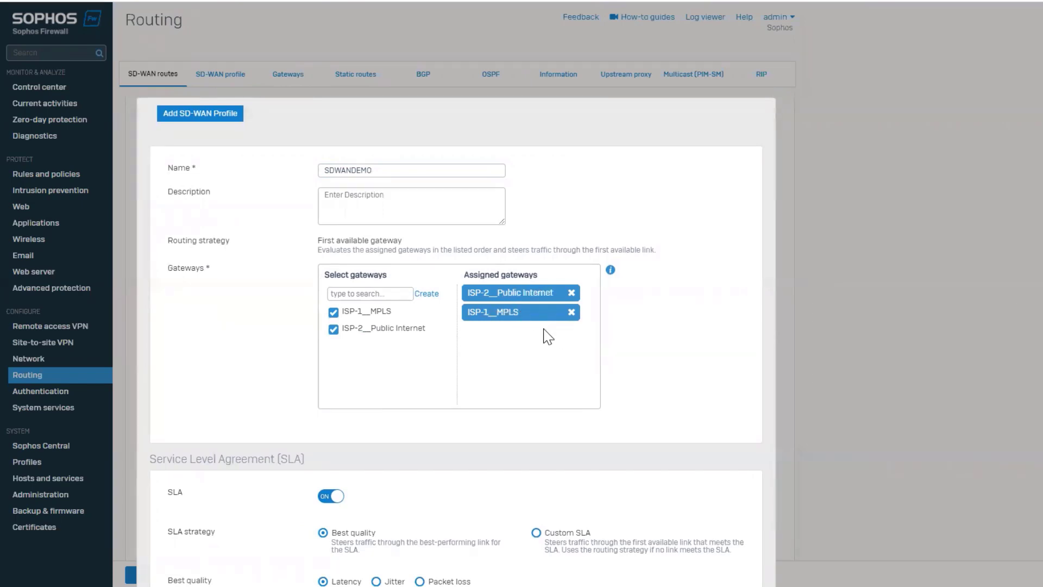
pyautogui.scroll(-3)
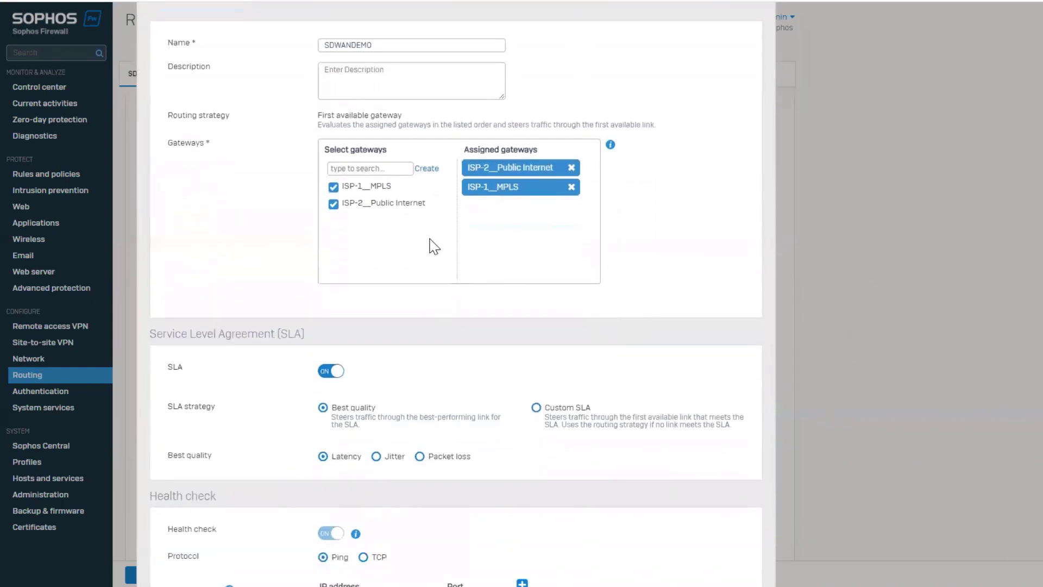
pyautogui.moveTo(692, 220)
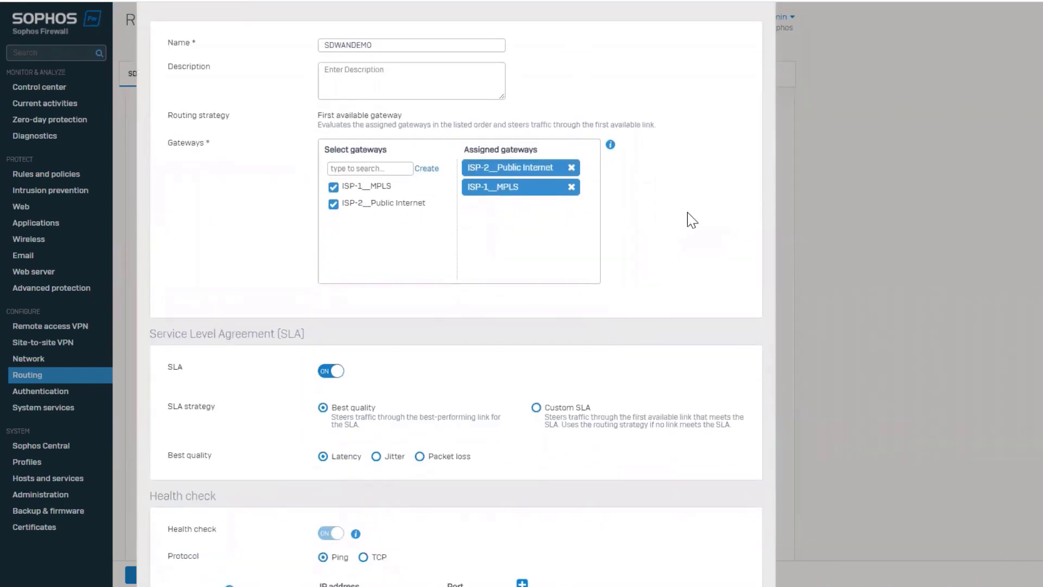
pyautogui.scroll(-3)
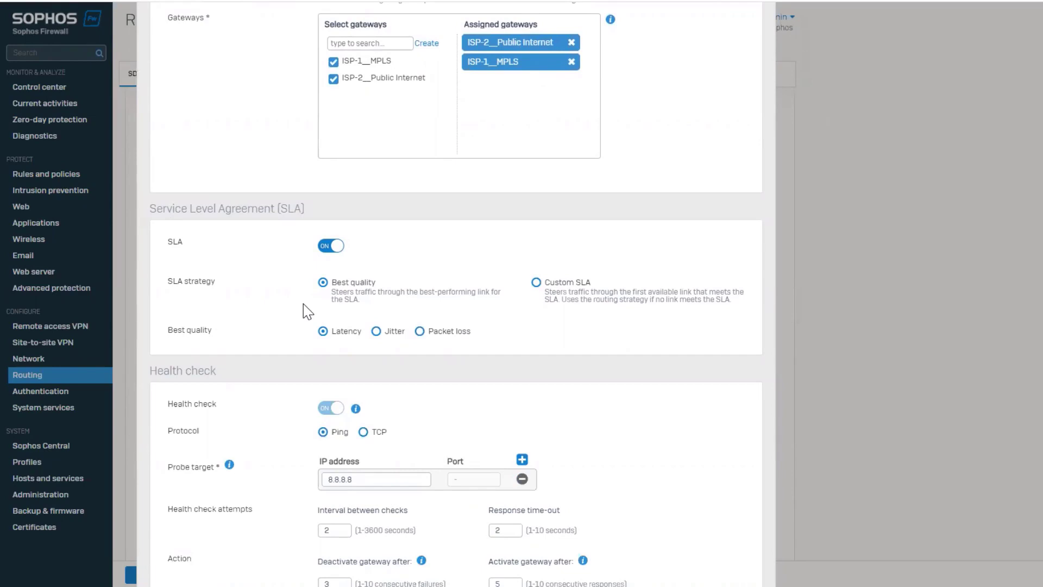
pyautogui.moveTo(351, 313)
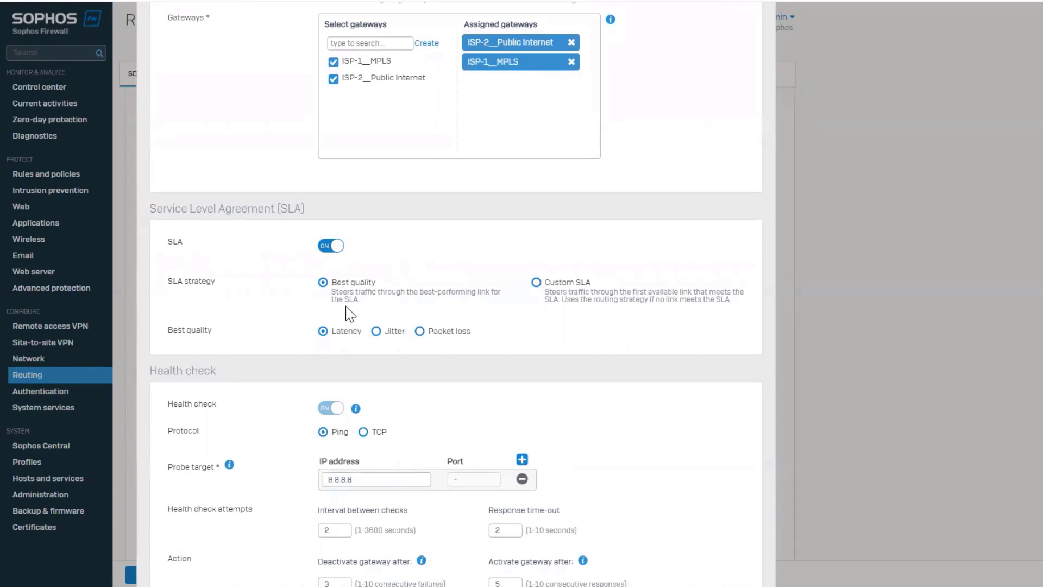
pyautogui.moveTo(459, 306)
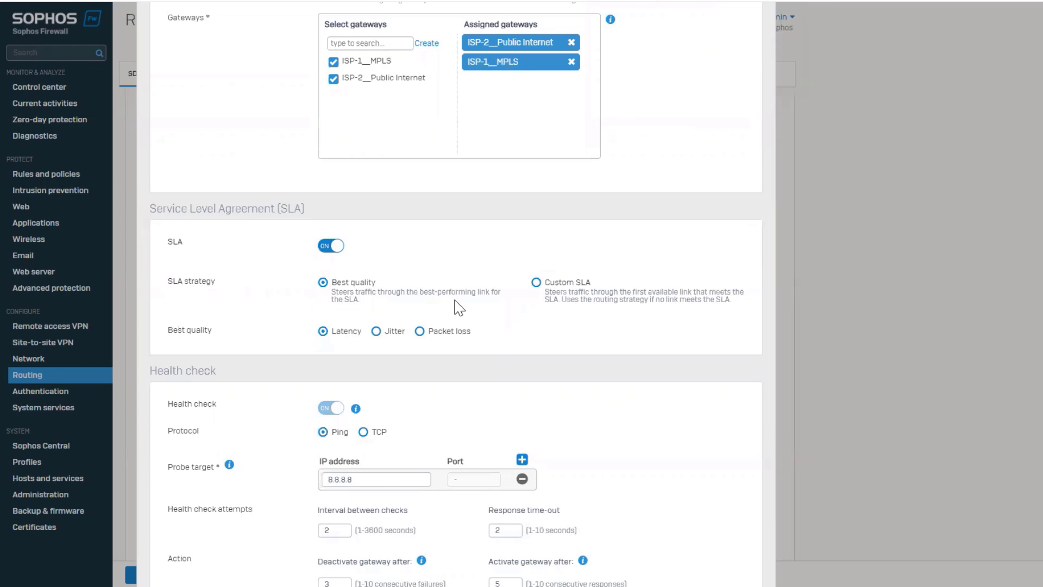
pyautogui.moveTo(680, 344)
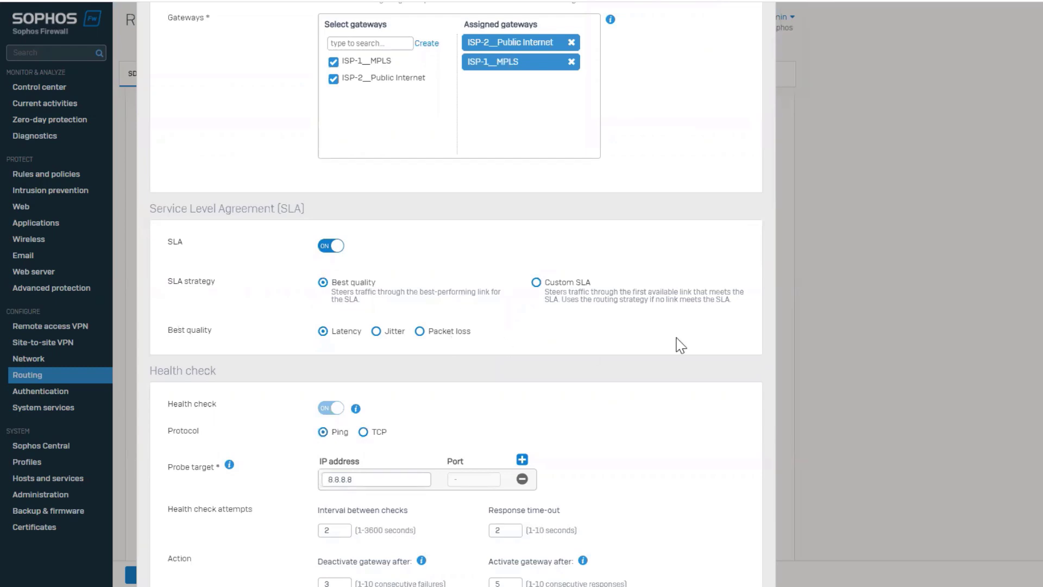
# - Use a Custom SLA with 250 ms latency, 50 ms jitter and 2% packet loss
pyautogui.click(535, 282)
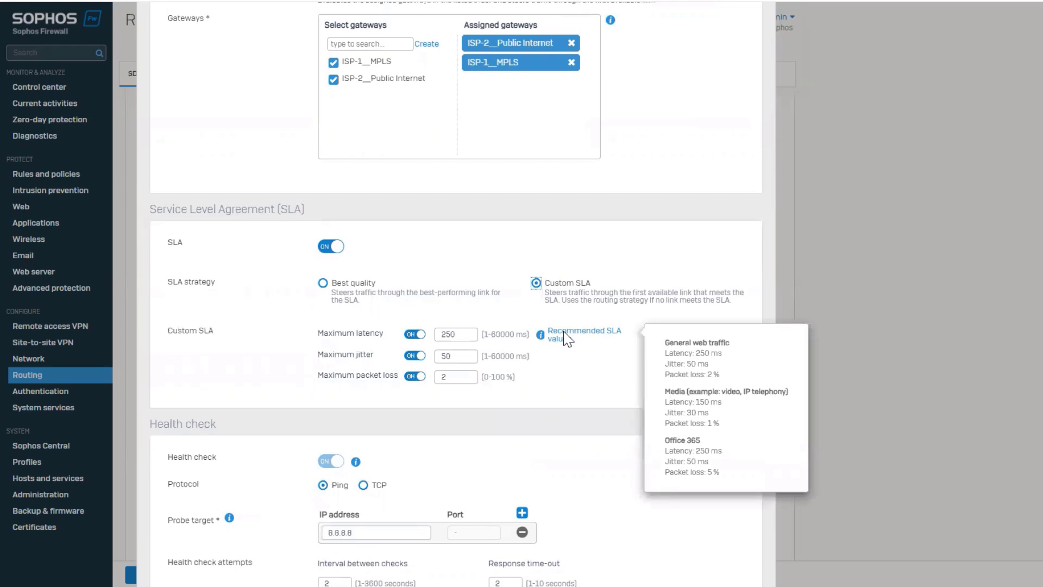
pyautogui.moveTo(710, 390)
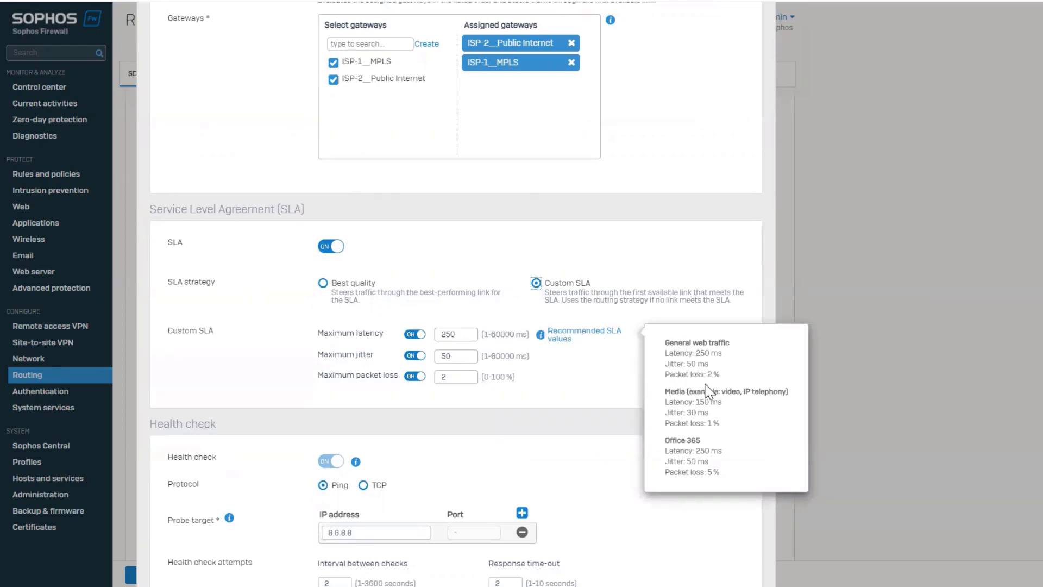
pyautogui.moveTo(751, 411)
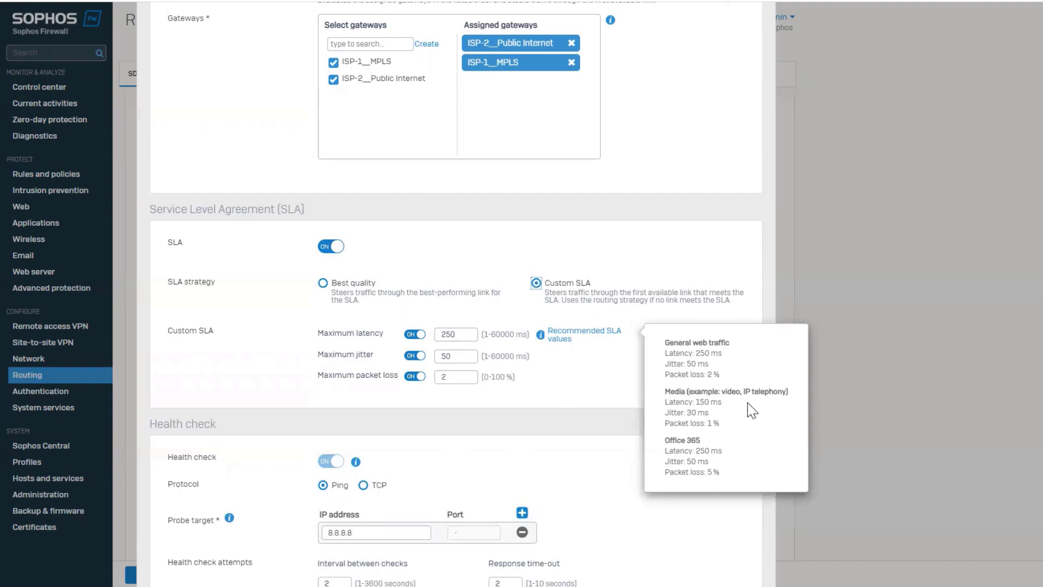
pyautogui.moveTo(551, 389)
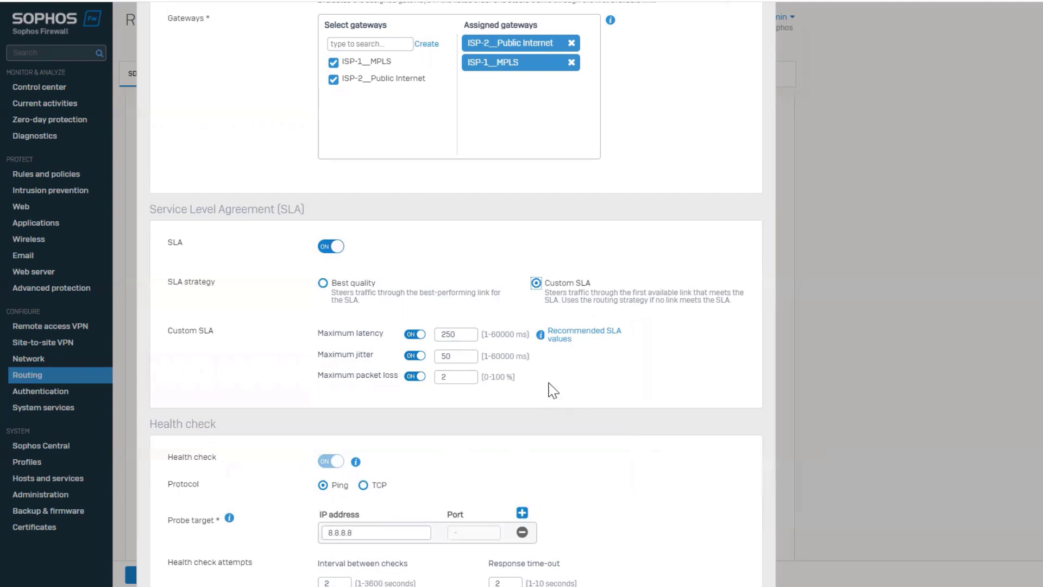
pyautogui.click(535, 283)
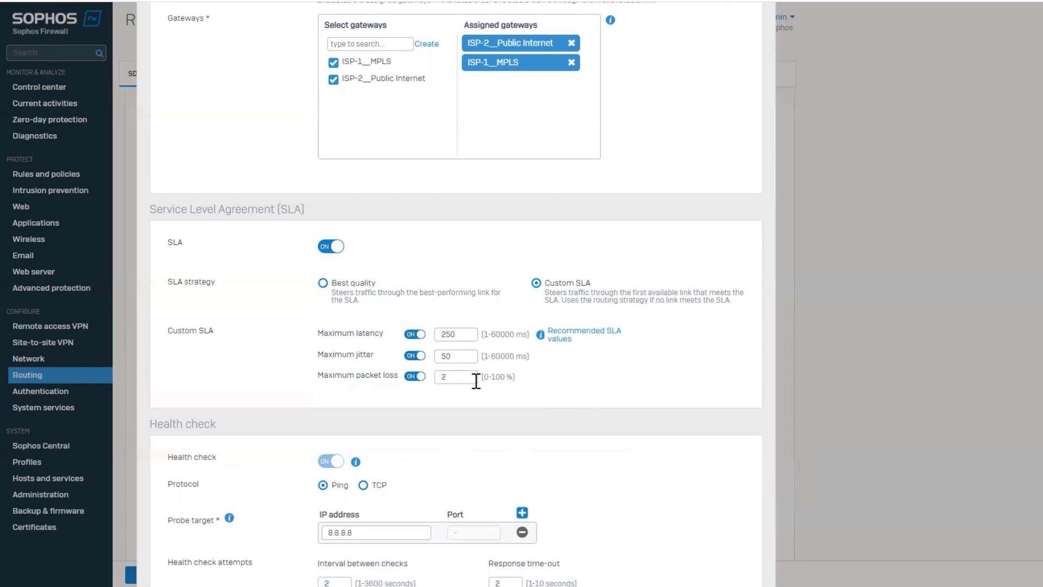
# - Keep a single 8.8.8.8 probe target by removing the duplicate, and save the SDWANDEMO profile
pyautogui.scroll(-3)
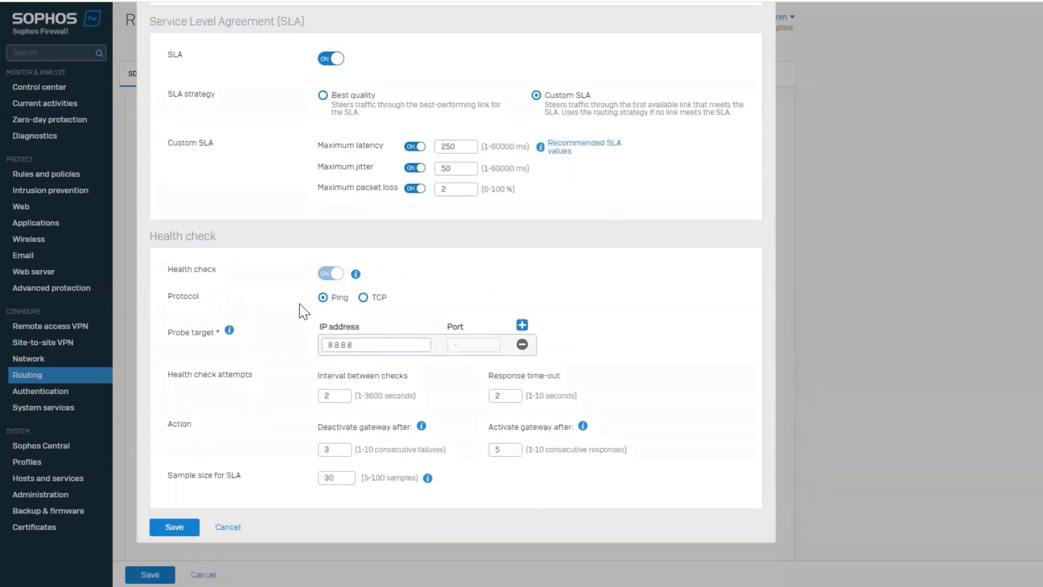
pyautogui.moveTo(178, 282)
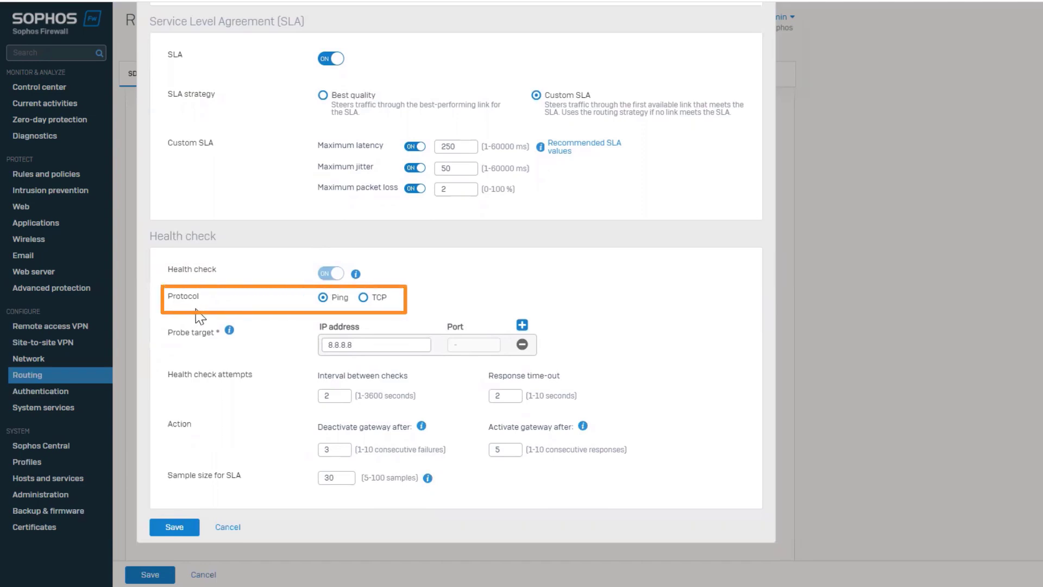
pyautogui.moveTo(210, 358)
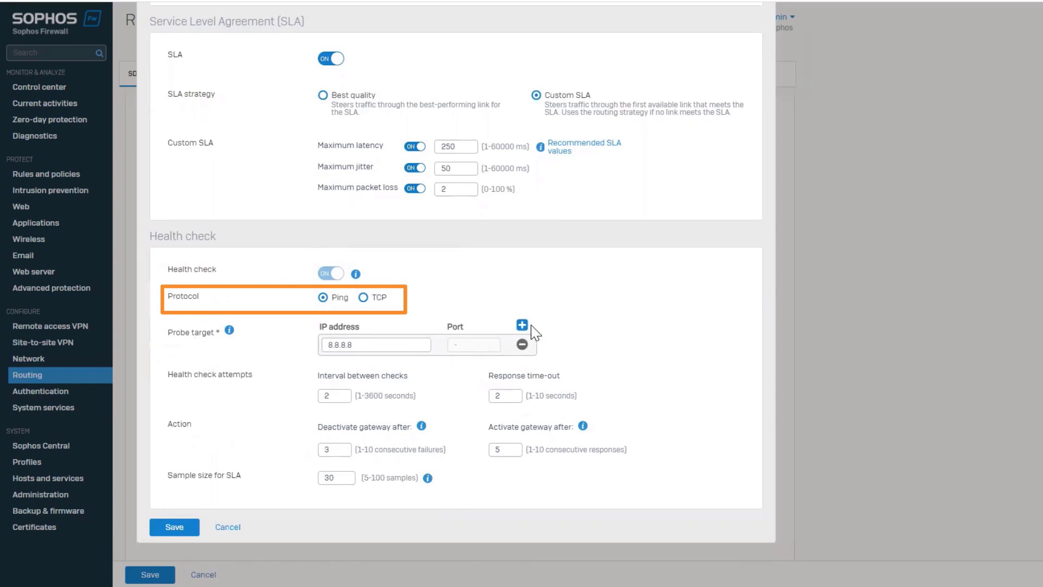
pyautogui.click(522, 325)
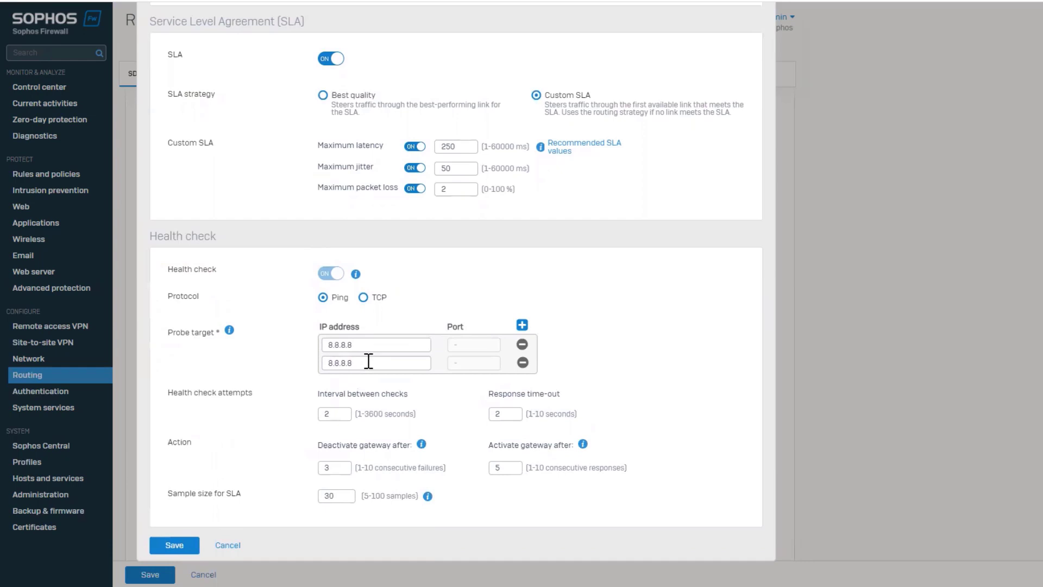
pyautogui.click(522, 362)
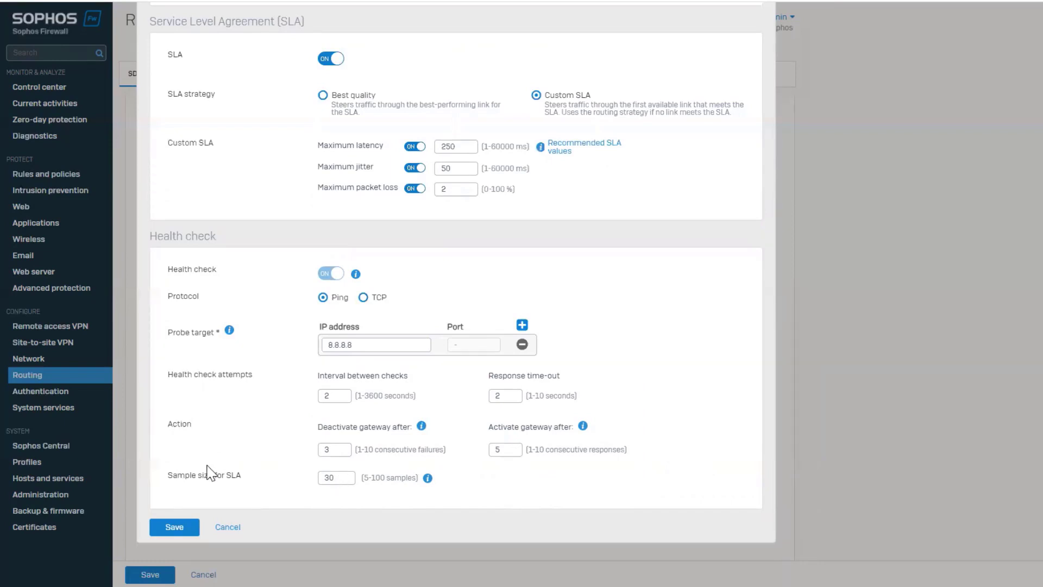
pyautogui.click(174, 526)
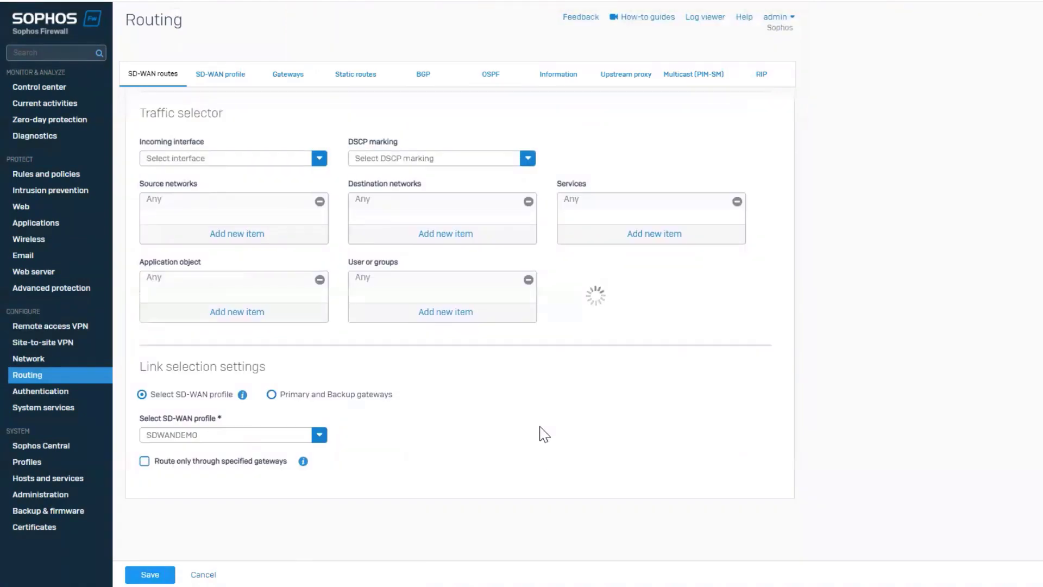
# - Save the demoSD-WAN route and view SDWANDEMO's gateway status: ISP-2 in use at 21 ms, ISP-1 available
pyautogui.click(148, 573)
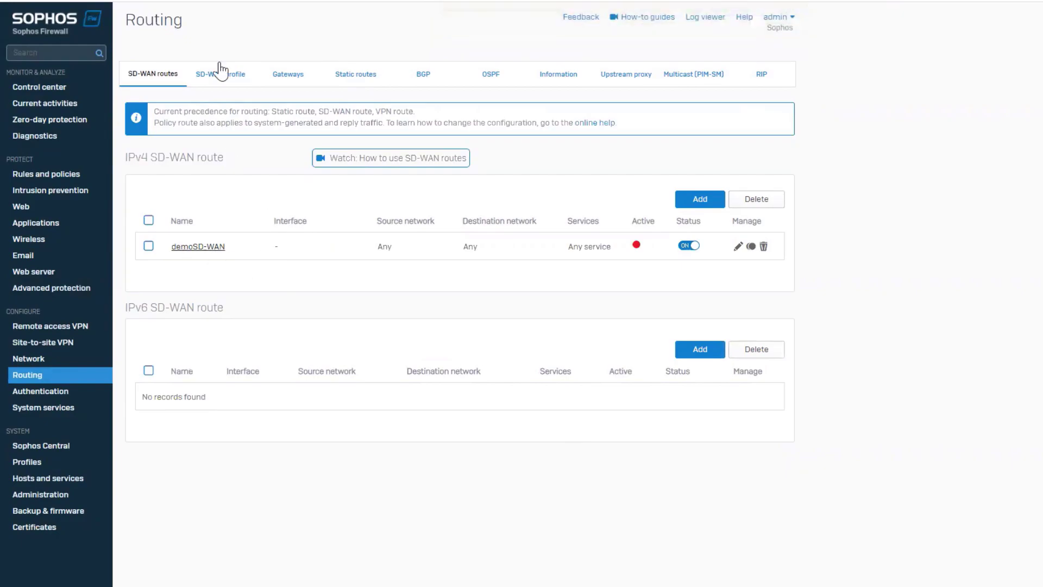
pyautogui.click(221, 74)
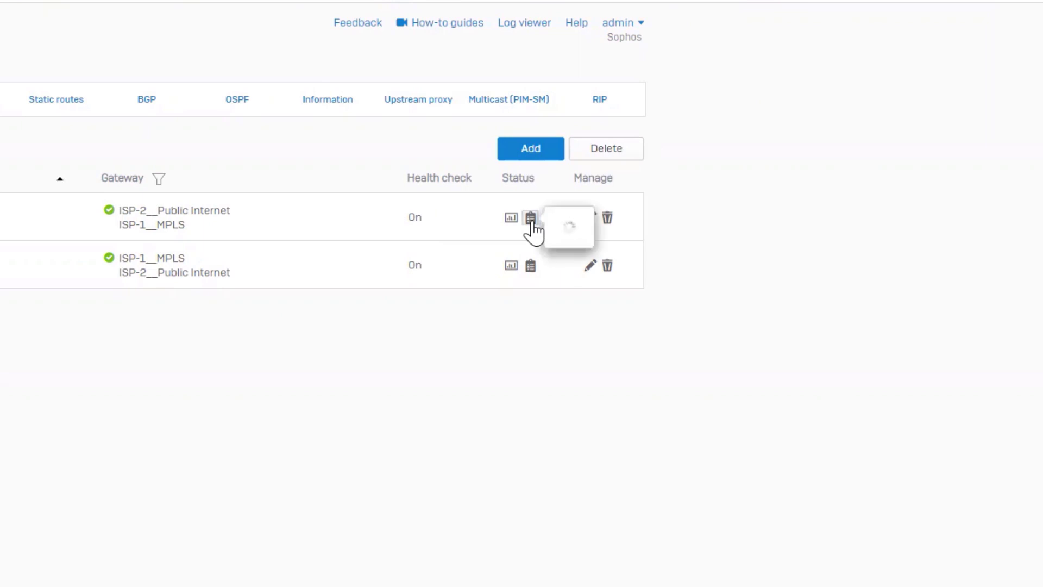
pyautogui.click(530, 217)
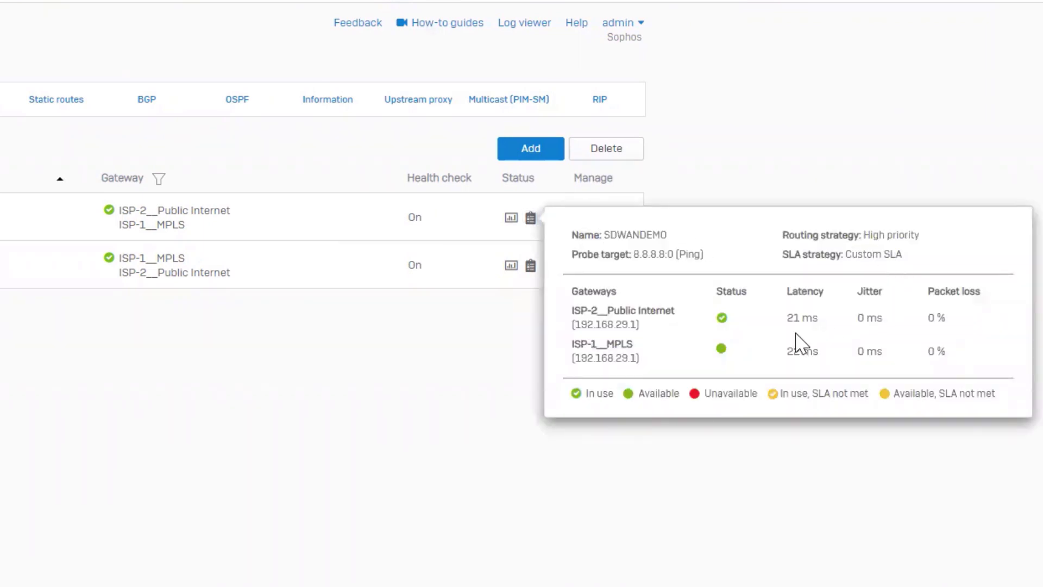
pyautogui.moveTo(610, 417)
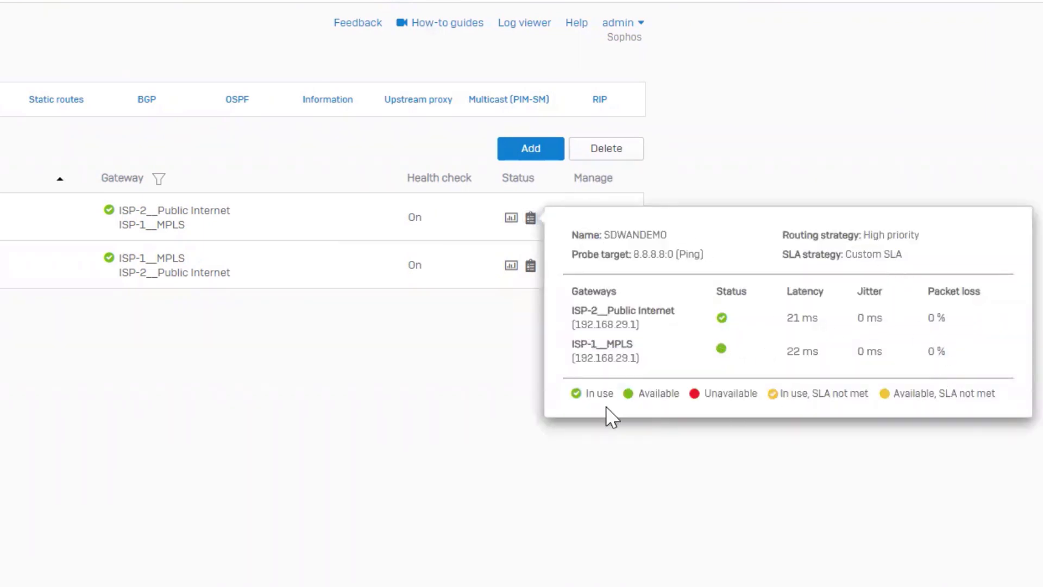
pyautogui.moveTo(469, 445)
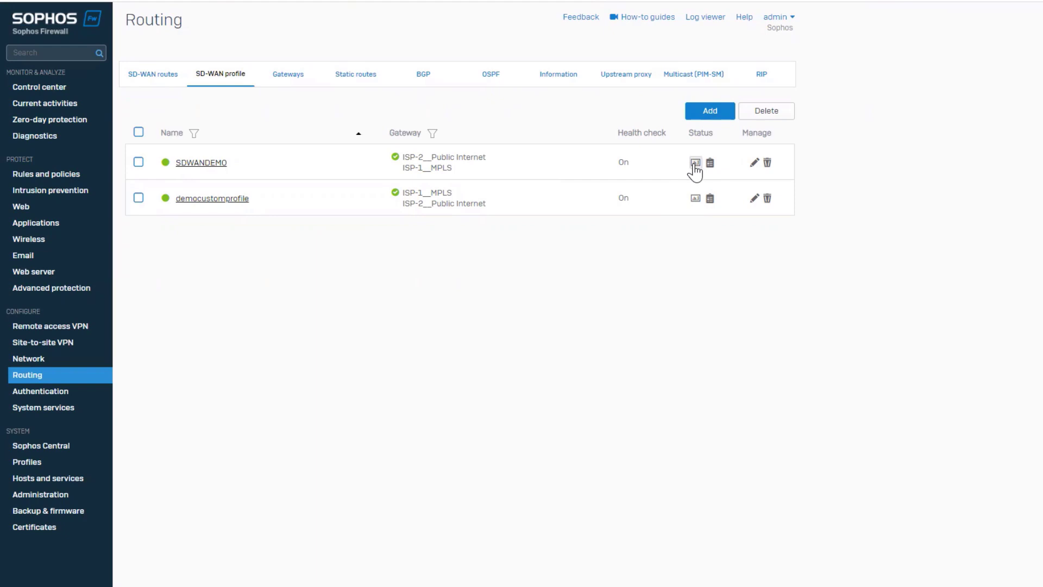
# - Review SDWANDEMO's latency and jitter performance graphs and change their time range
pyautogui.click(695, 162)
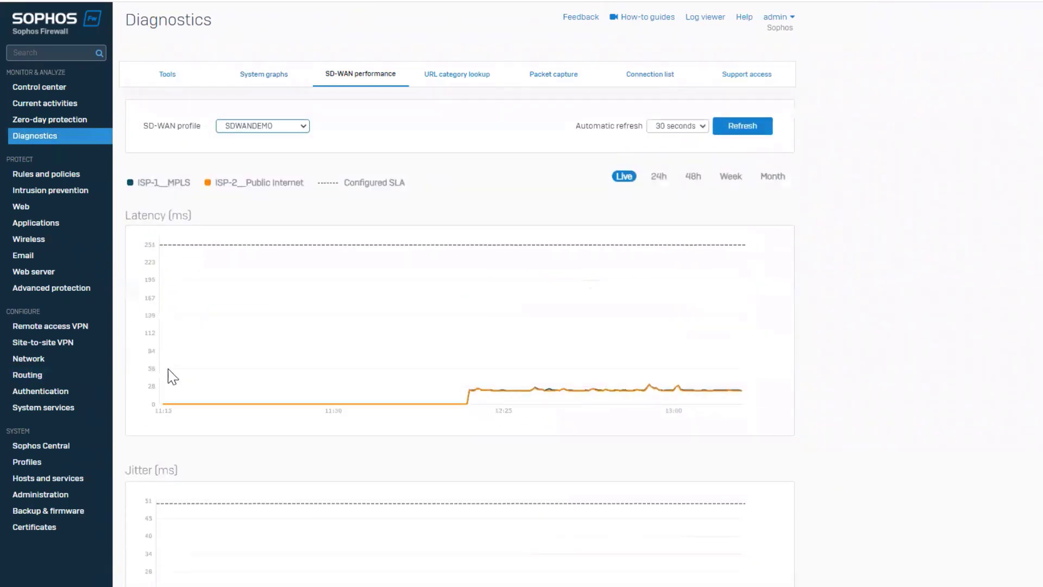
pyautogui.scroll(-3)
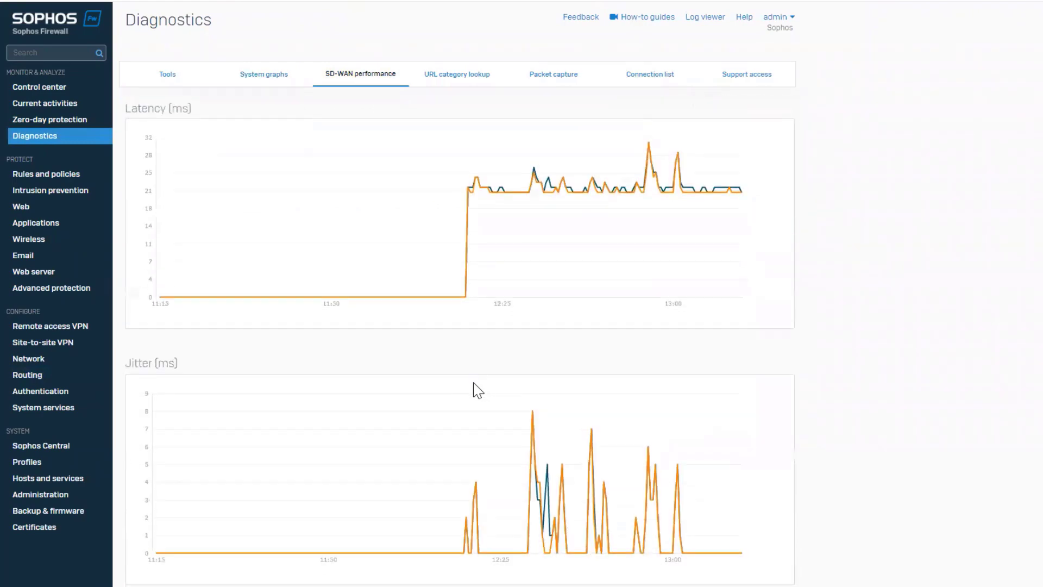
pyautogui.scroll(-3)
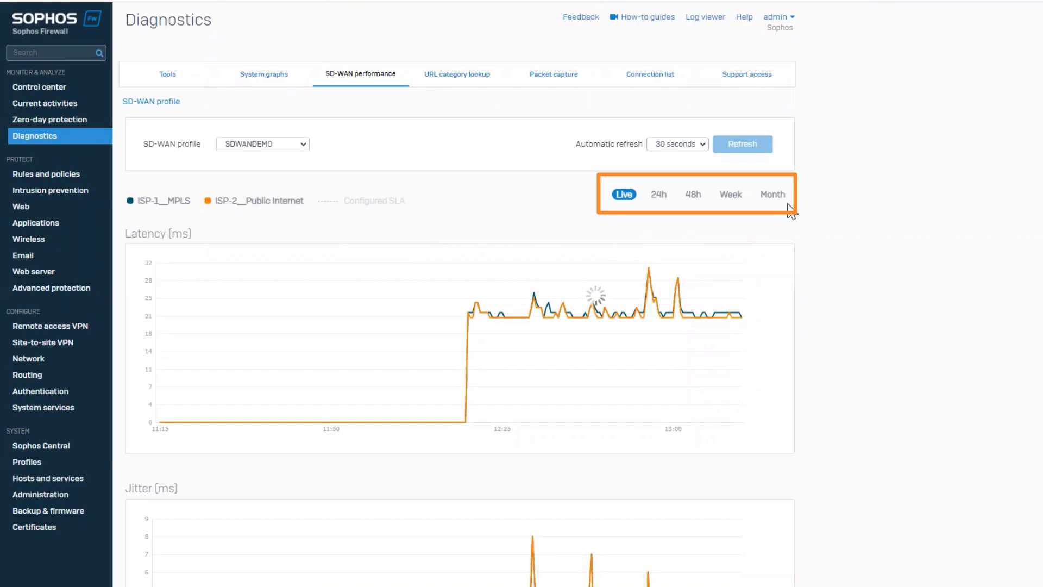
pyautogui.click(704, 16)
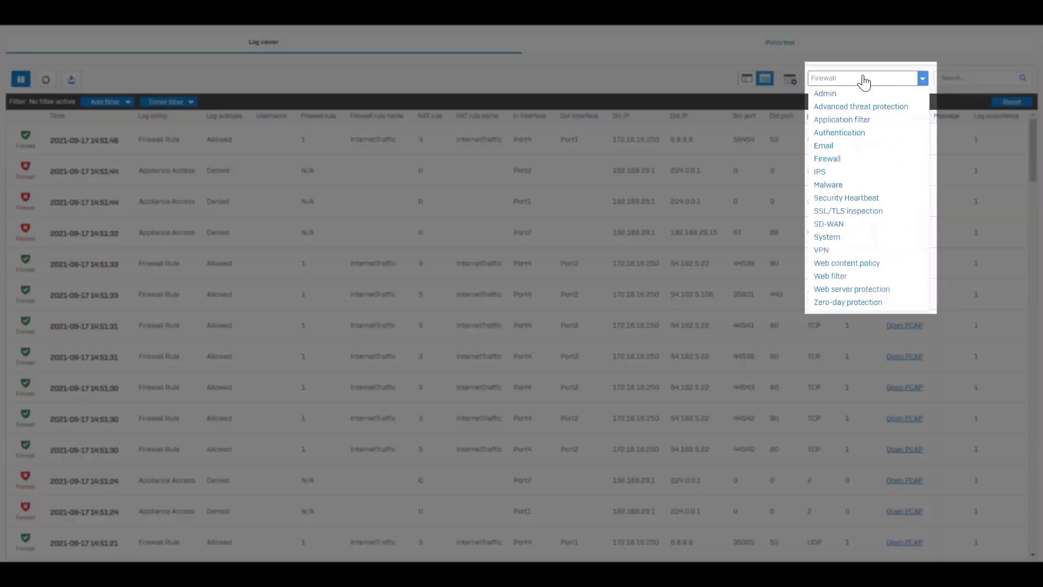
pyautogui.moveTo(829, 224)
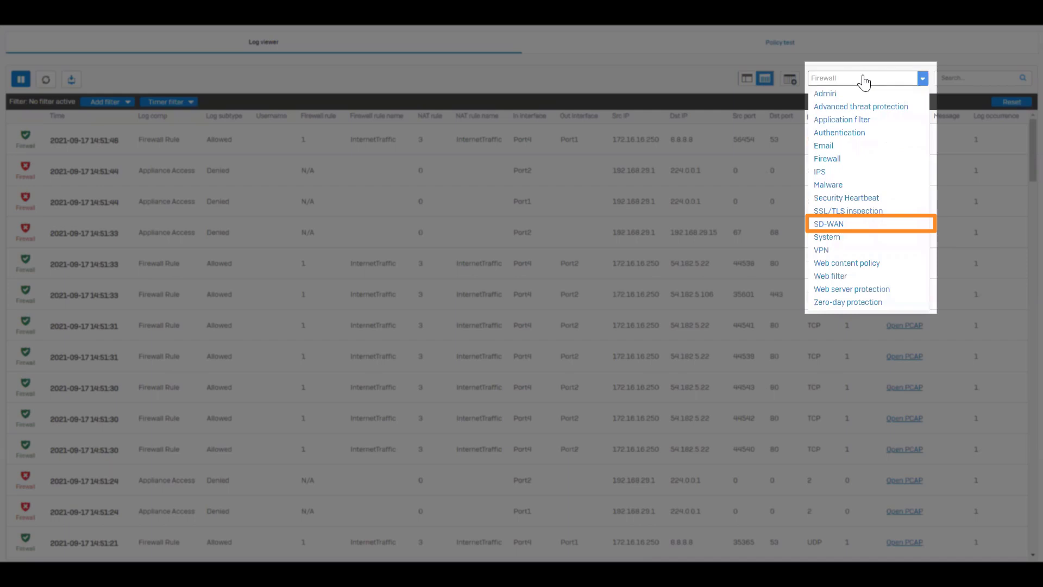
pyautogui.moveTo(840, 94)
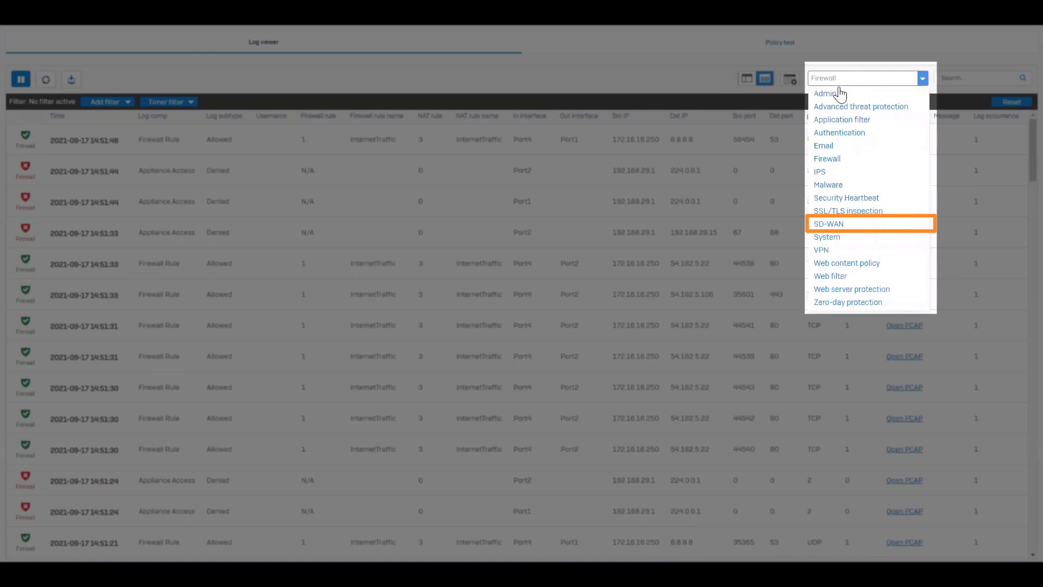
# - Add the SD-WAN route request column to the log table and apply the column selection
pyautogui.click(789, 79)
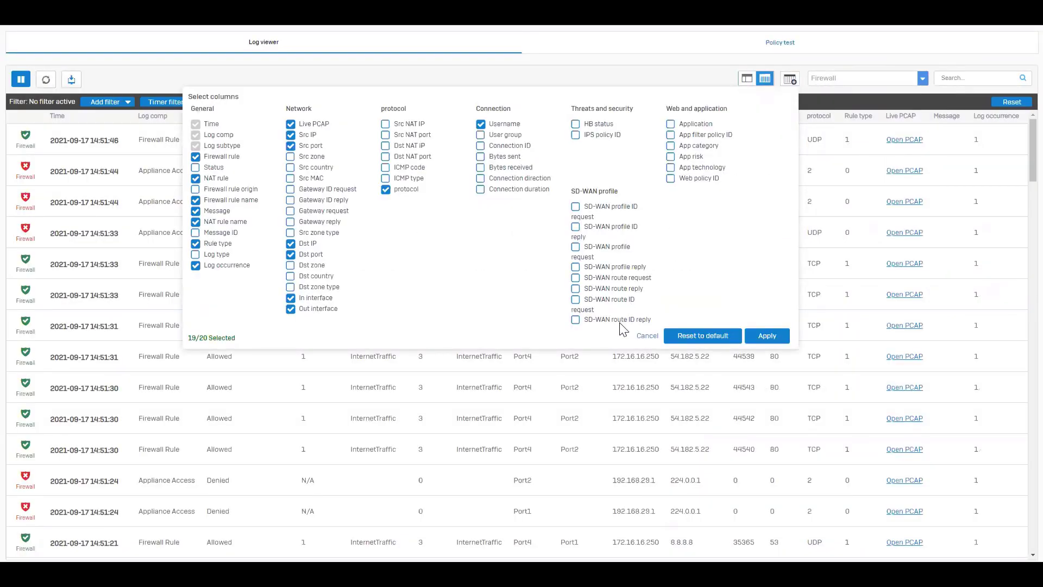
pyautogui.click(574, 277)
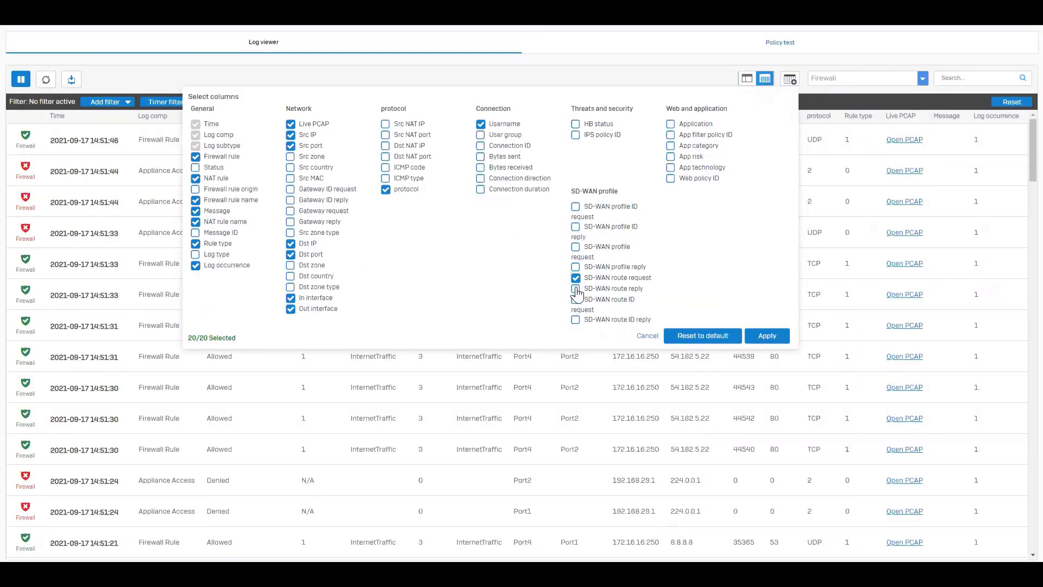
pyautogui.click(766, 334)
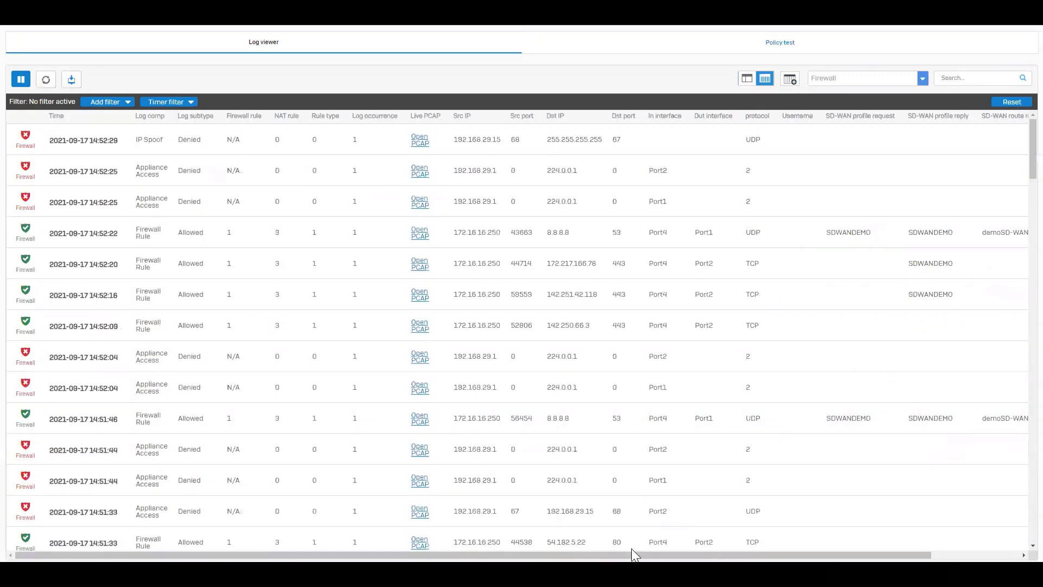
pyautogui.moveTo(870, 237)
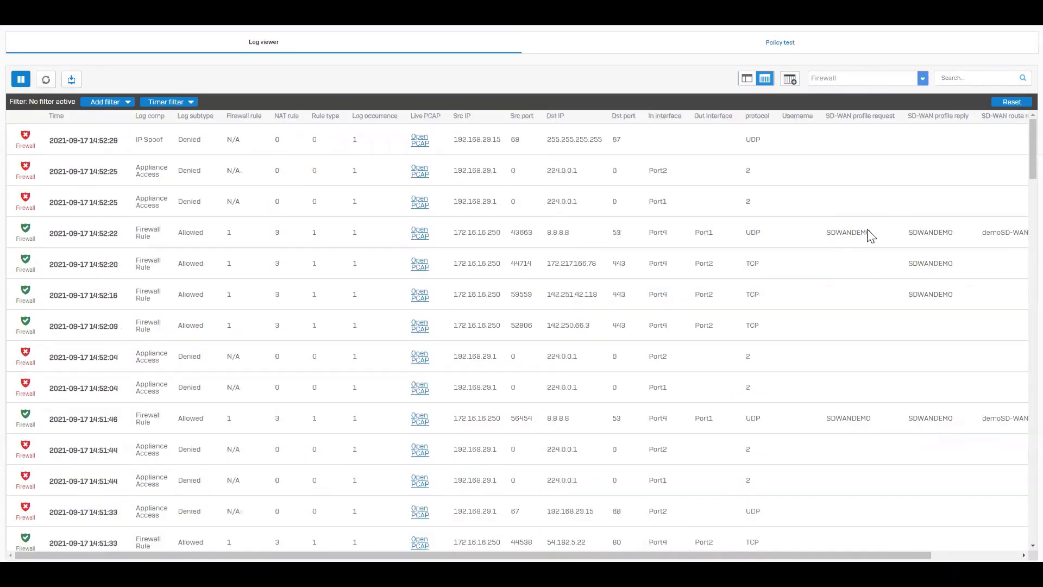
# - Pause live log updates and filter the log viewer to SD-WAN logs
pyautogui.click(20, 78)
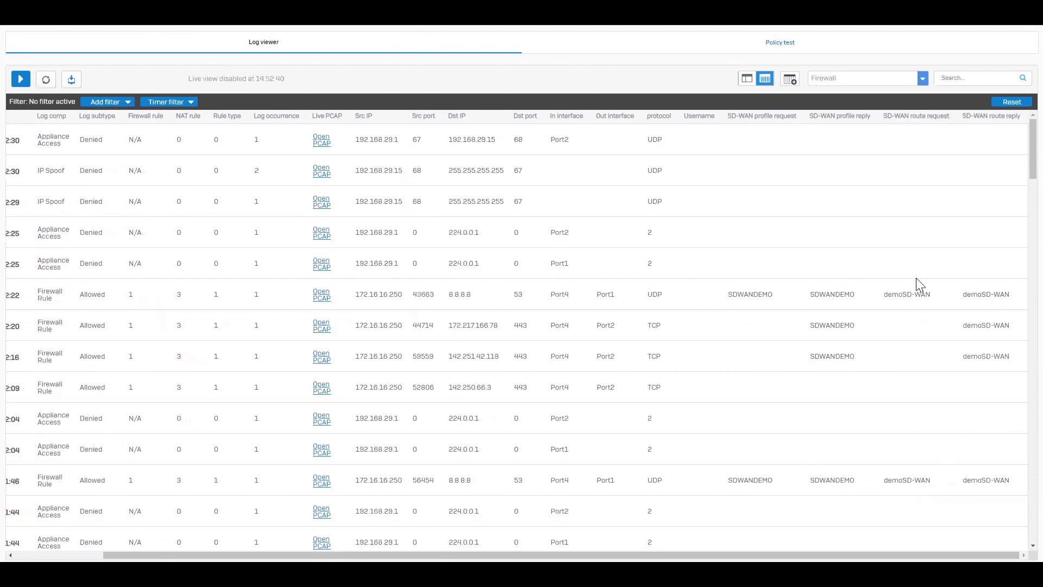
pyautogui.moveTo(756, 316)
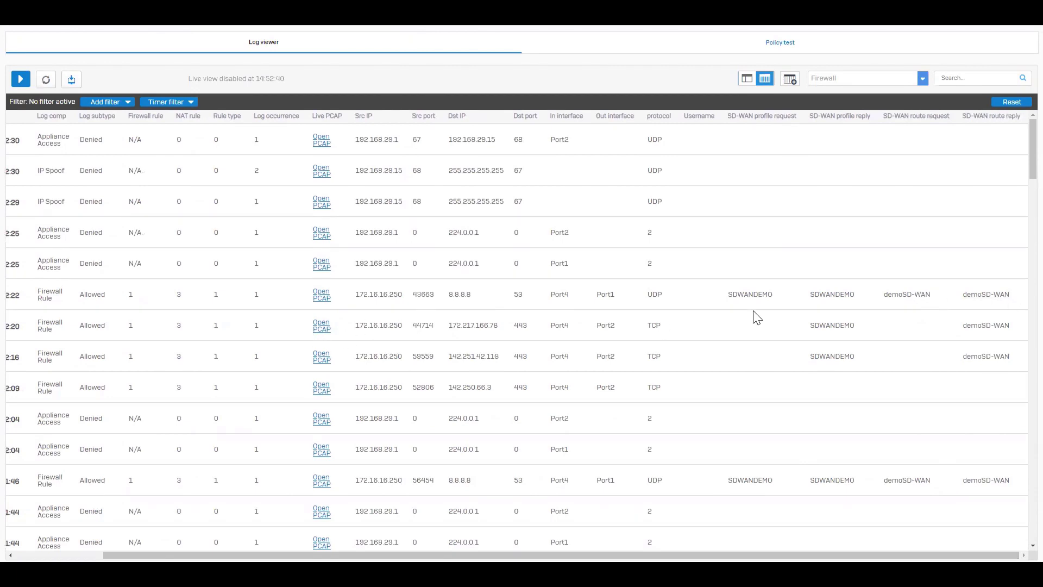
pyautogui.moveTo(822, 92)
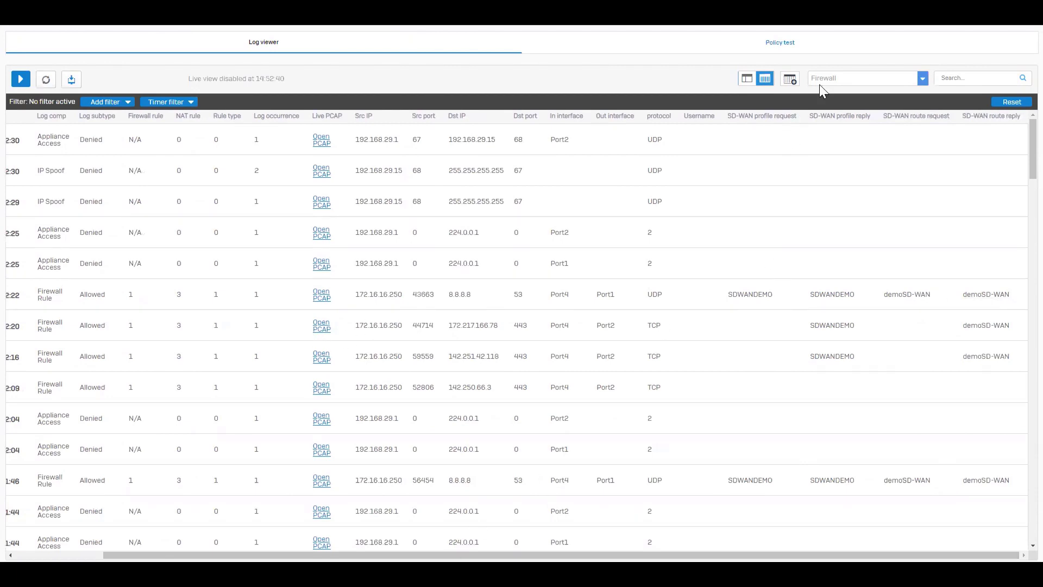
pyautogui.click(864, 78)
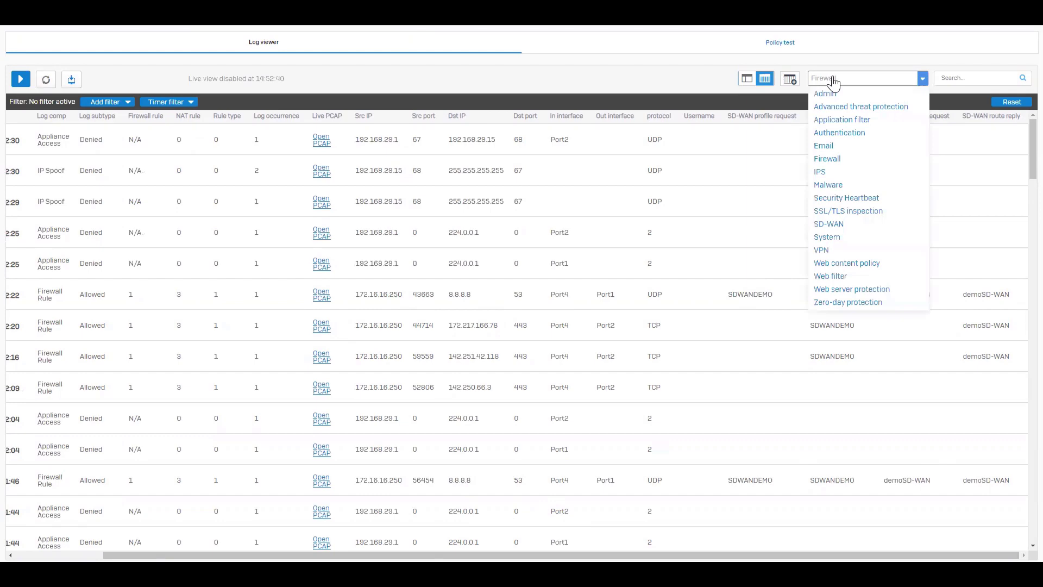
pyautogui.moveTo(843, 227)
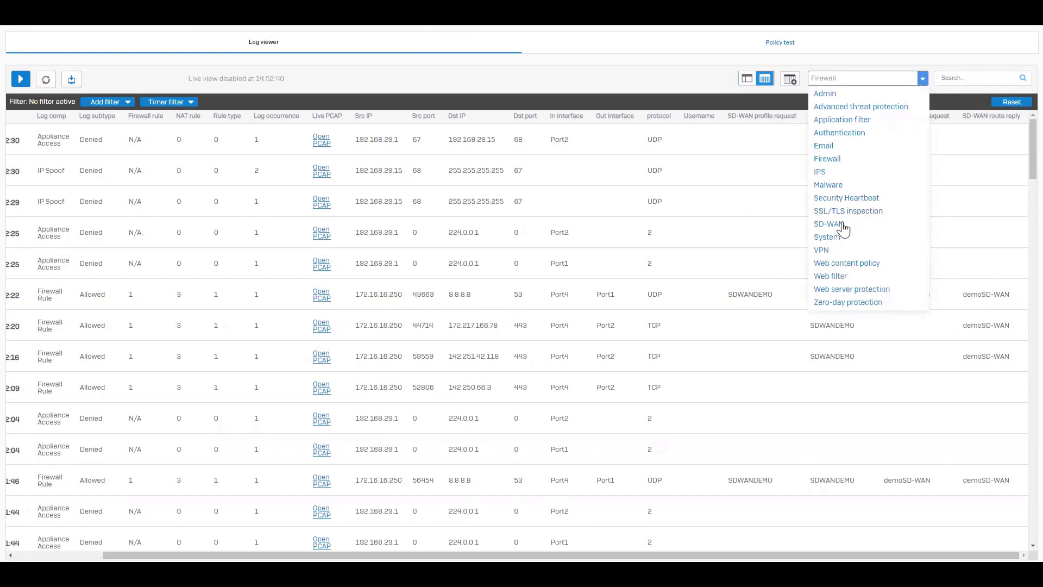
pyautogui.click(827, 223)
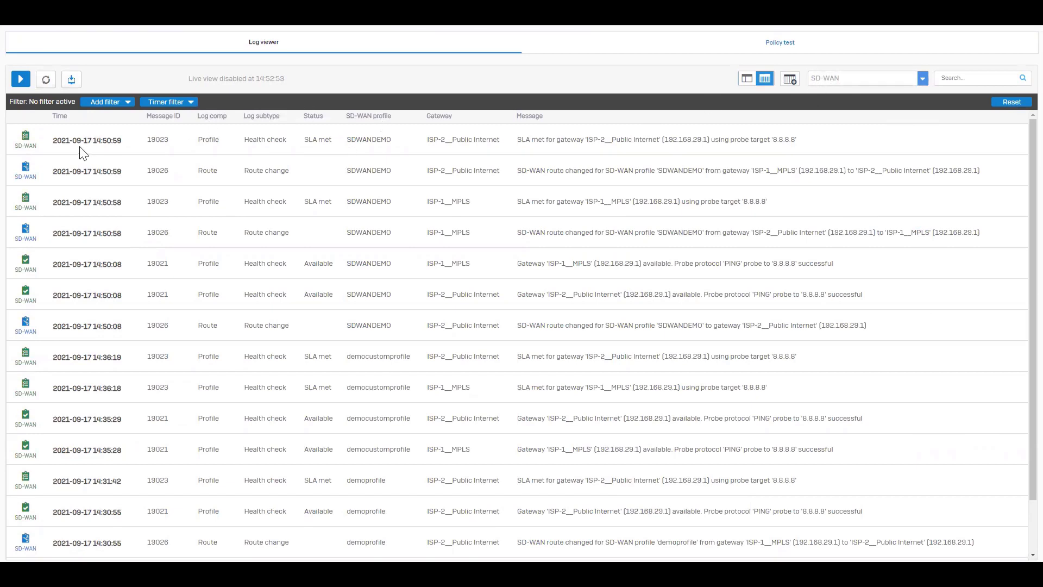
pyautogui.moveTo(547, 165)
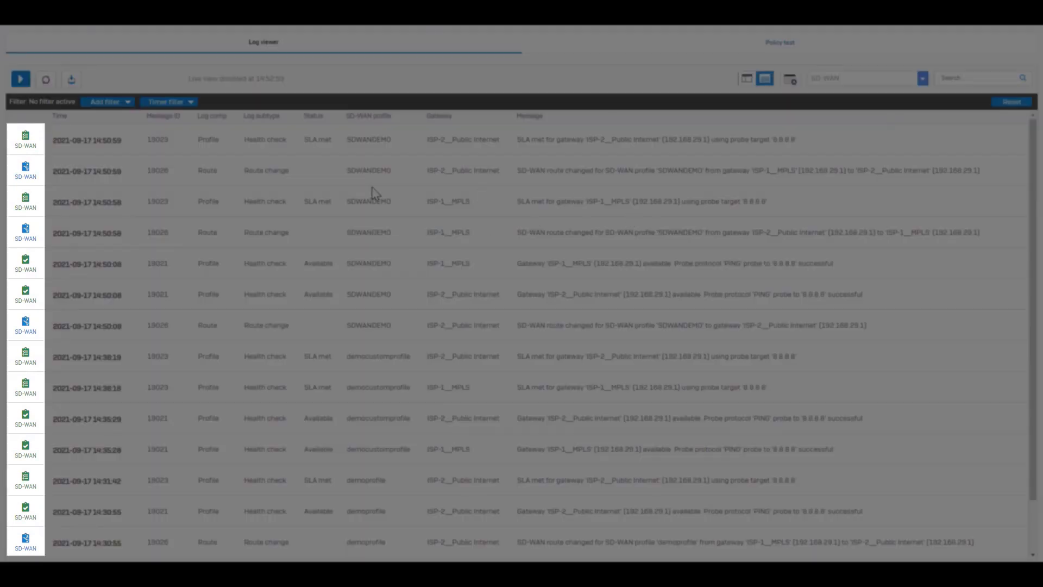
pyautogui.moveTo(341, 178)
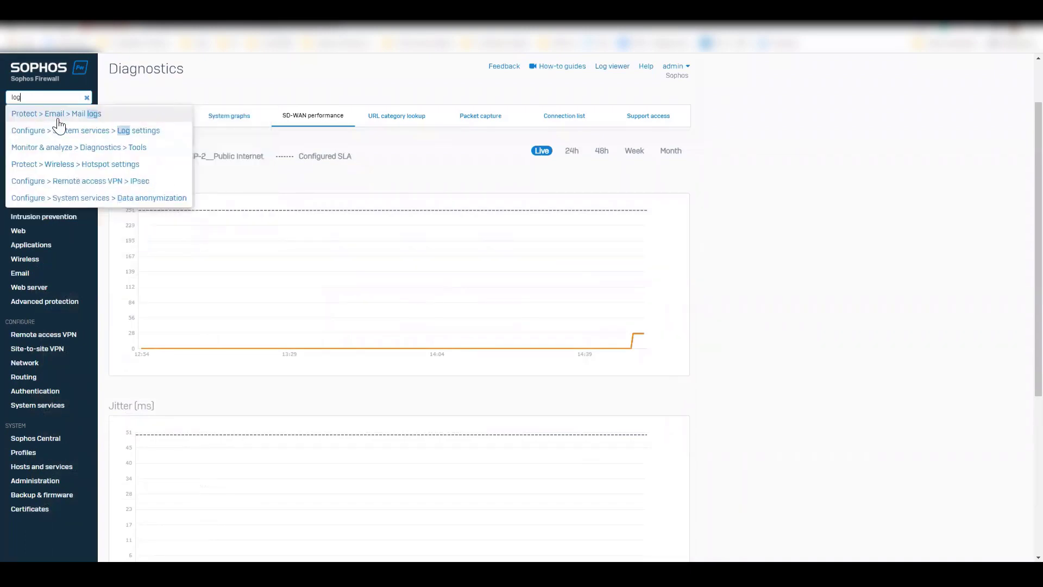
# - Review the SD-WAN profile, SLA and route logging options in Log settings
pyautogui.click(138, 130)
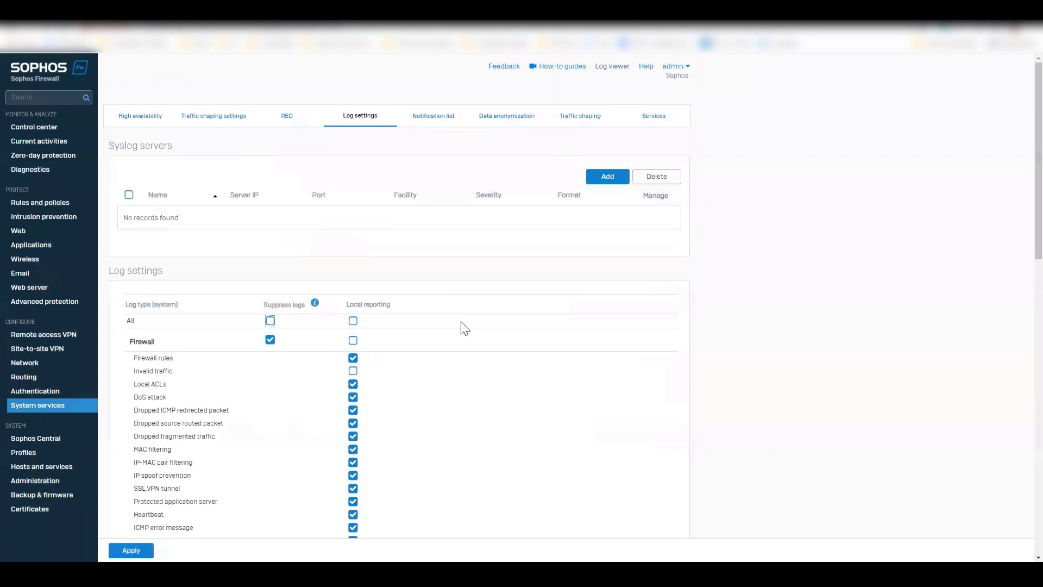
pyautogui.scroll(-3)
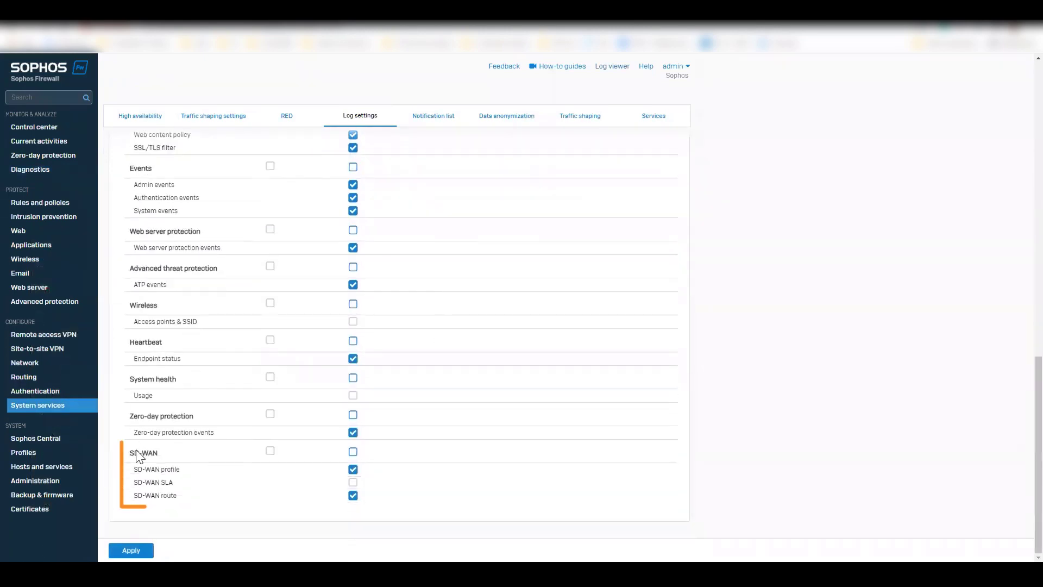